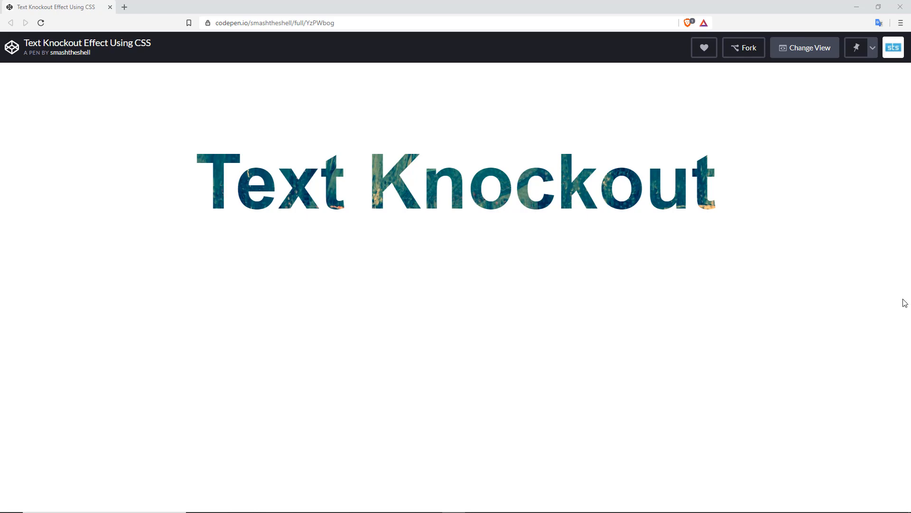
mouse_move(401, 279)
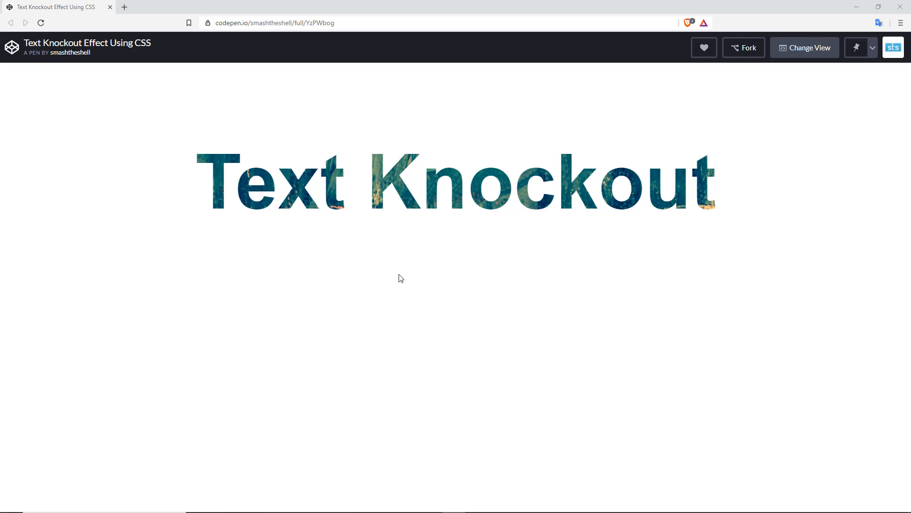
mouse_move(799, 214)
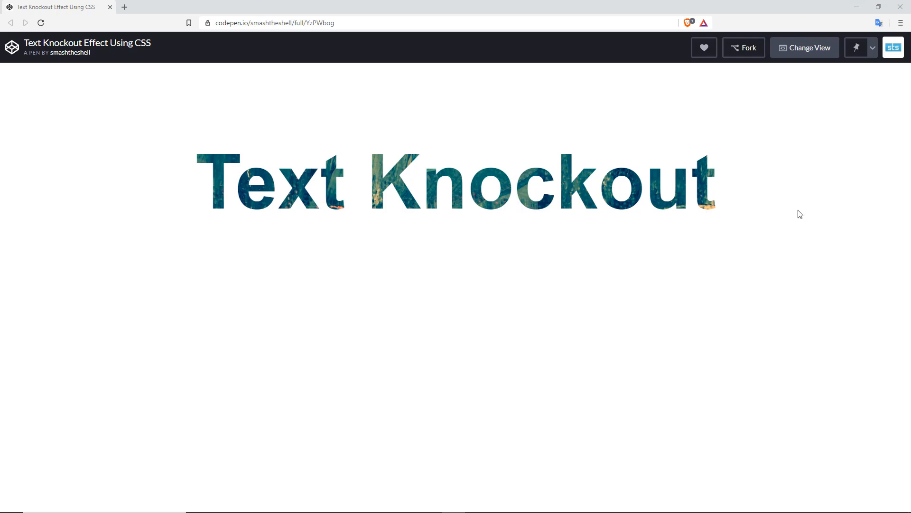
mouse_move(493, 341)
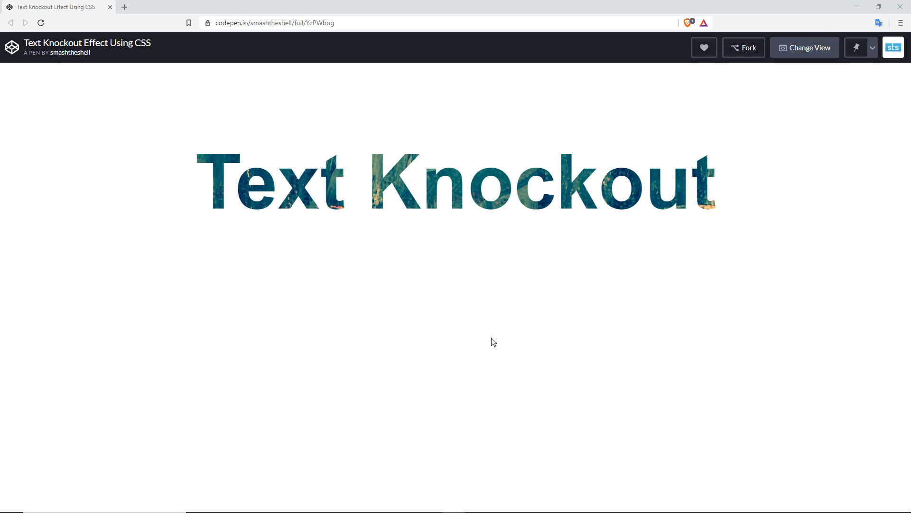
mouse_move(440, 219)
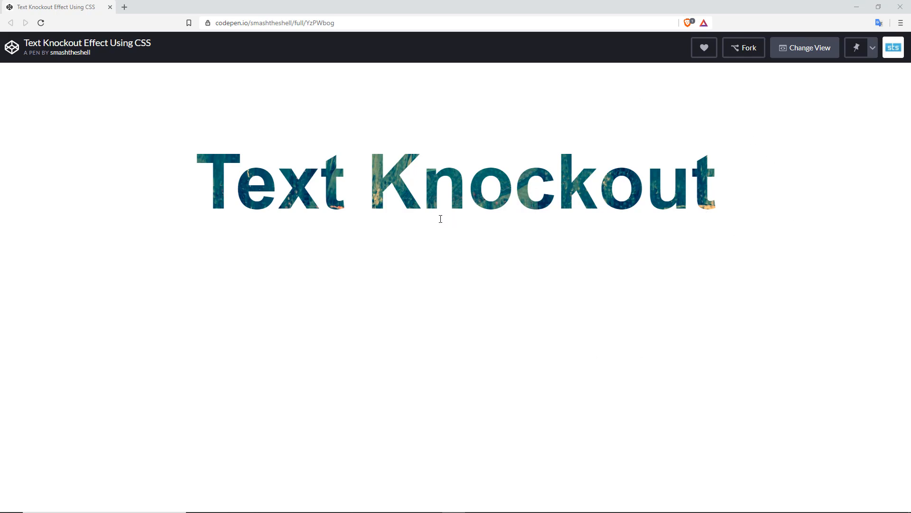
mouse_move(722, 160)
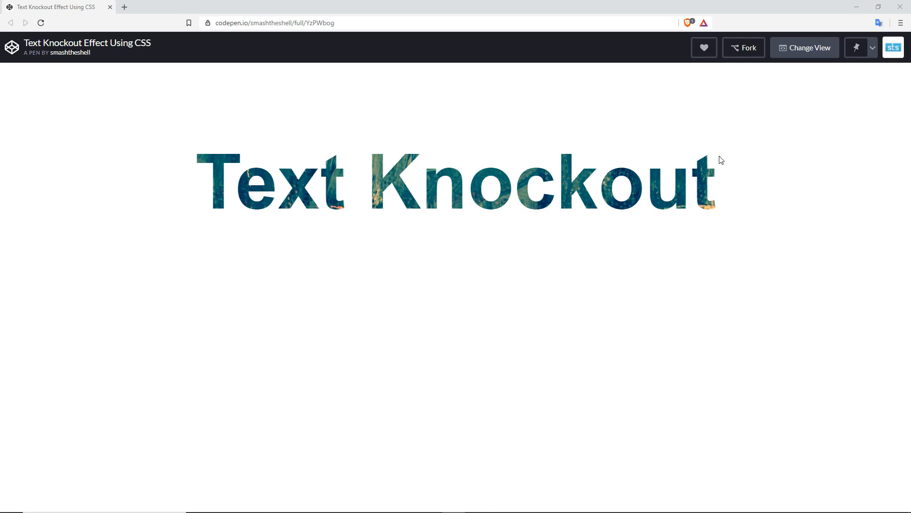
mouse_move(768, 344)
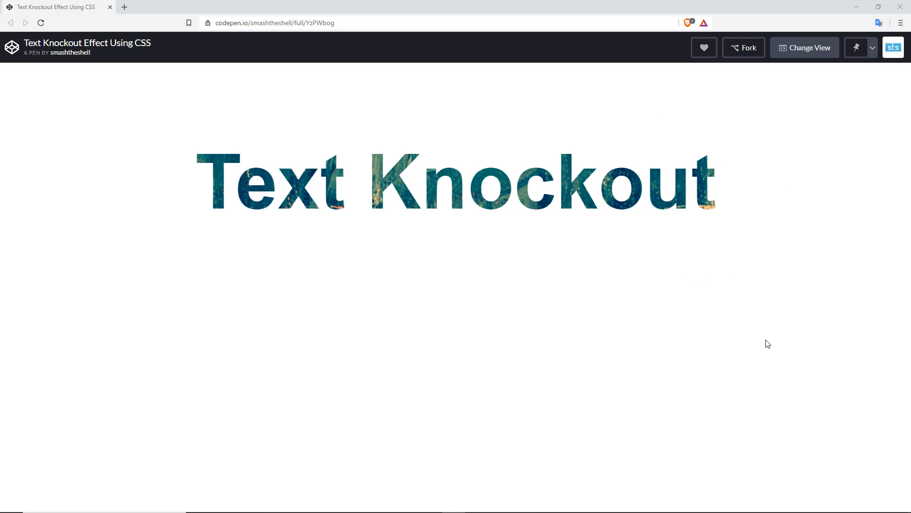
mouse_move(794, 277)
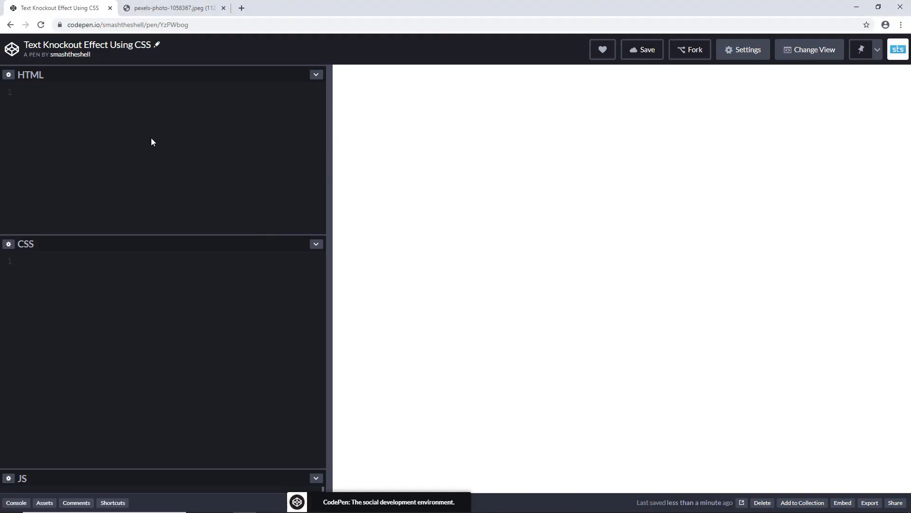
mouse_move(166, 145)
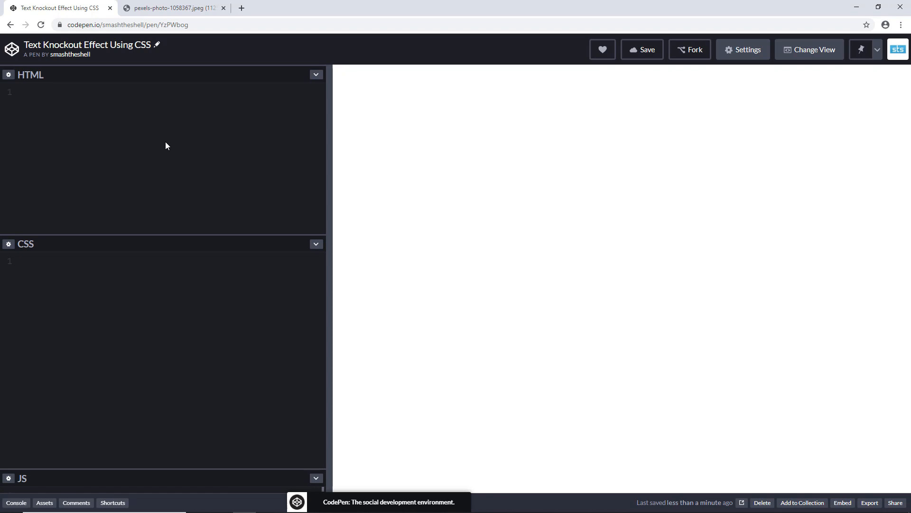
- Expand Emmet p.text into a paragraph and type 'Text Knockout' inside it
text(p)
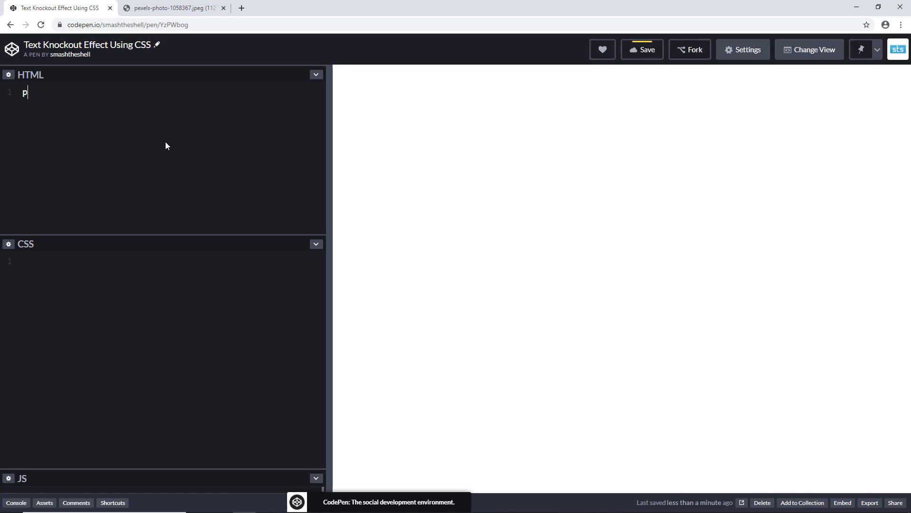
text(.text"></p>)
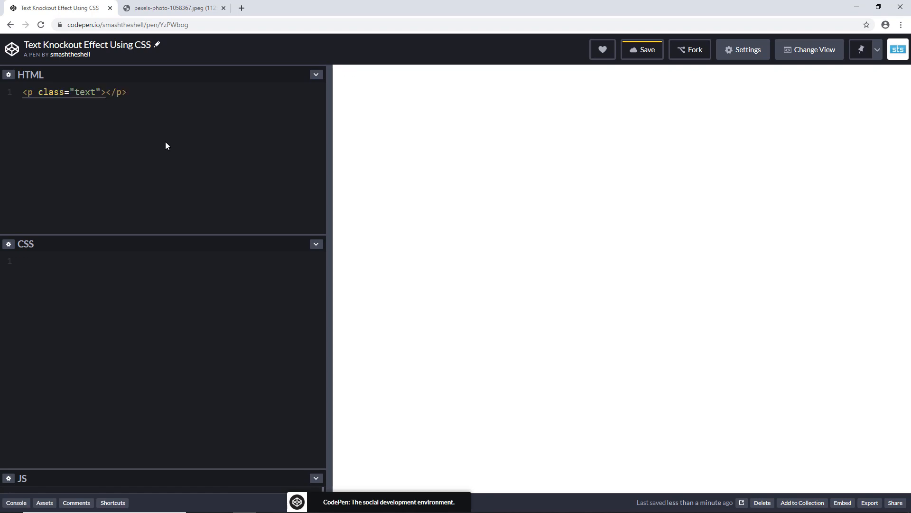
text(Text Kno)
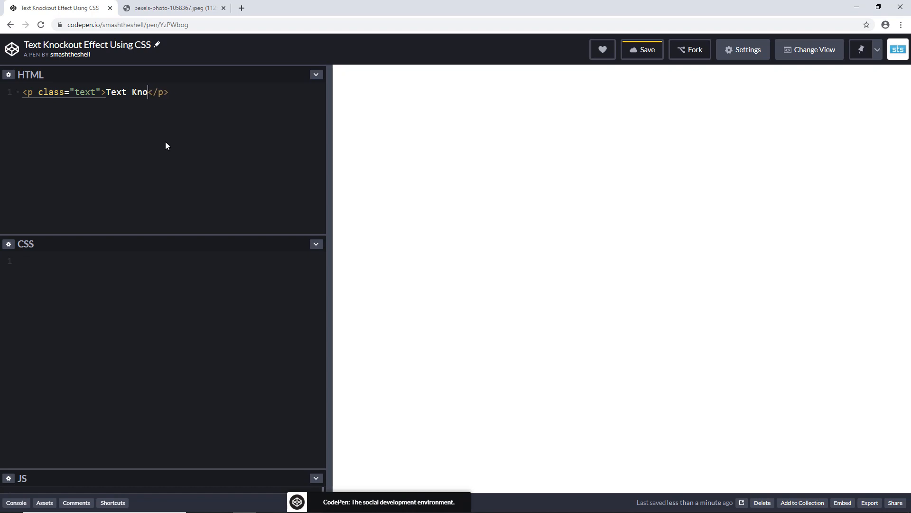
text(ckout)
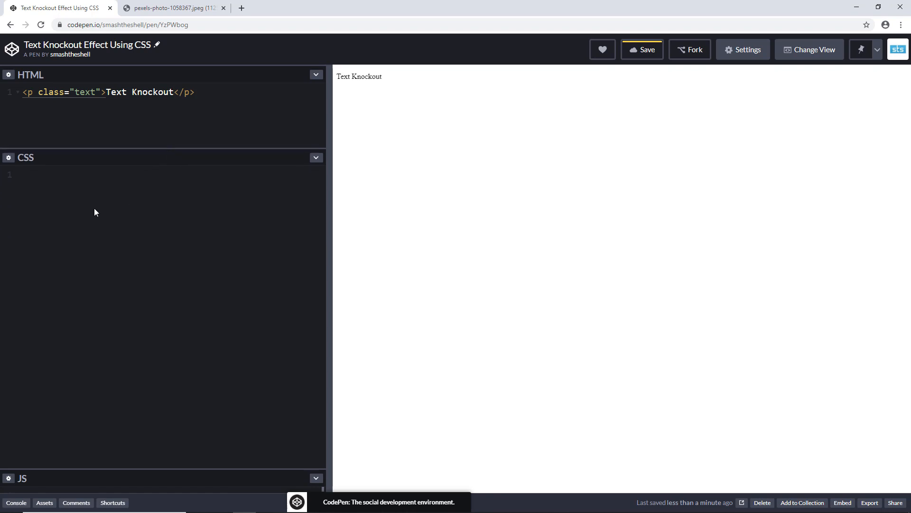
- Write a .text CSS rule with font: bold 10rem 'Helvetica', Sans-serif
text(.text)
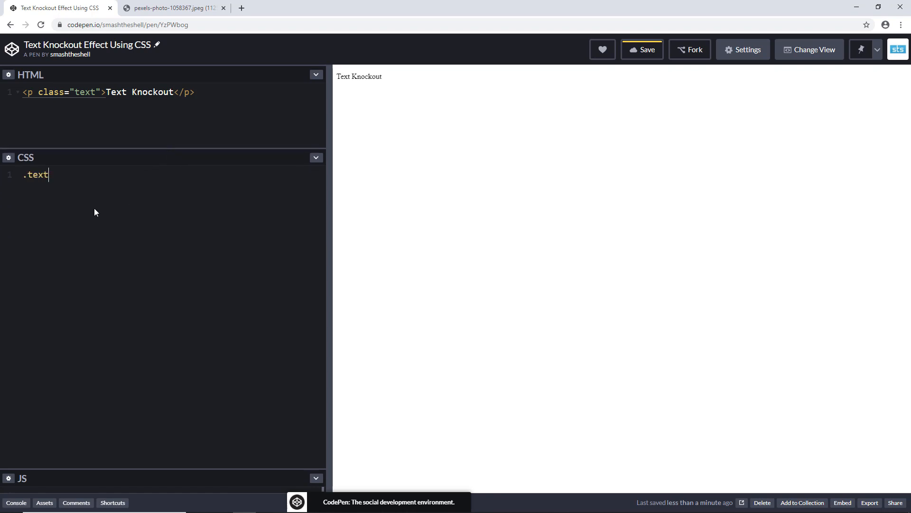
text({)
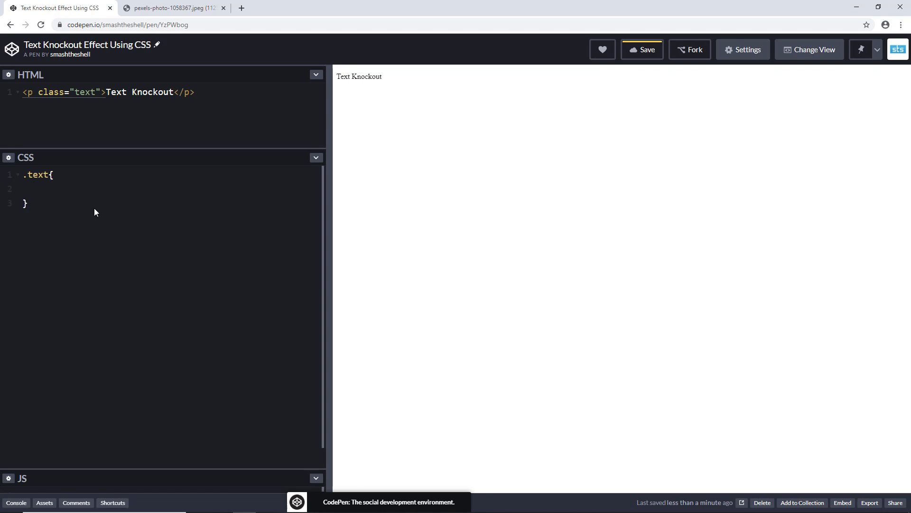
text(font:;)
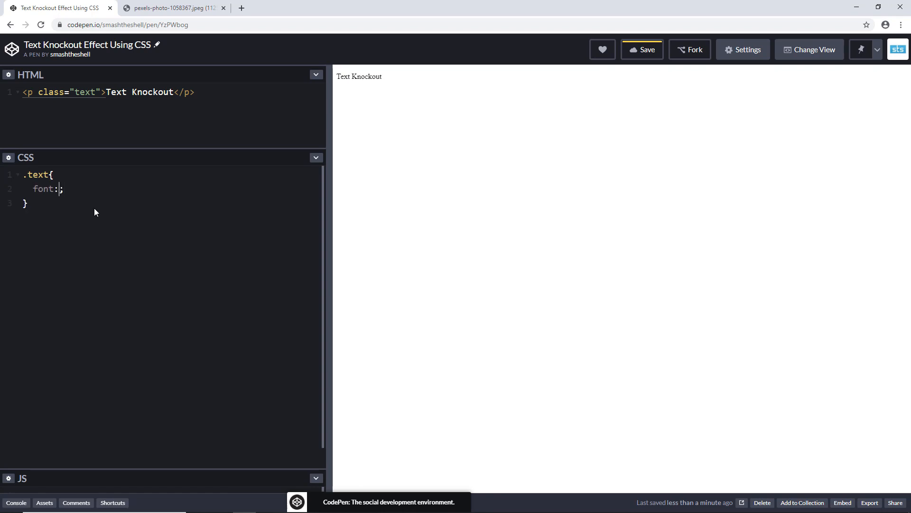
text(bold)
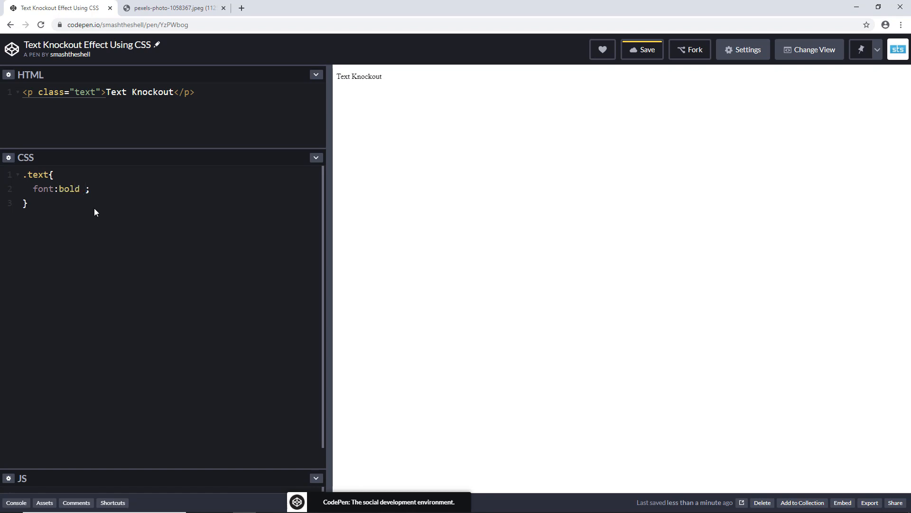
text(10rem)
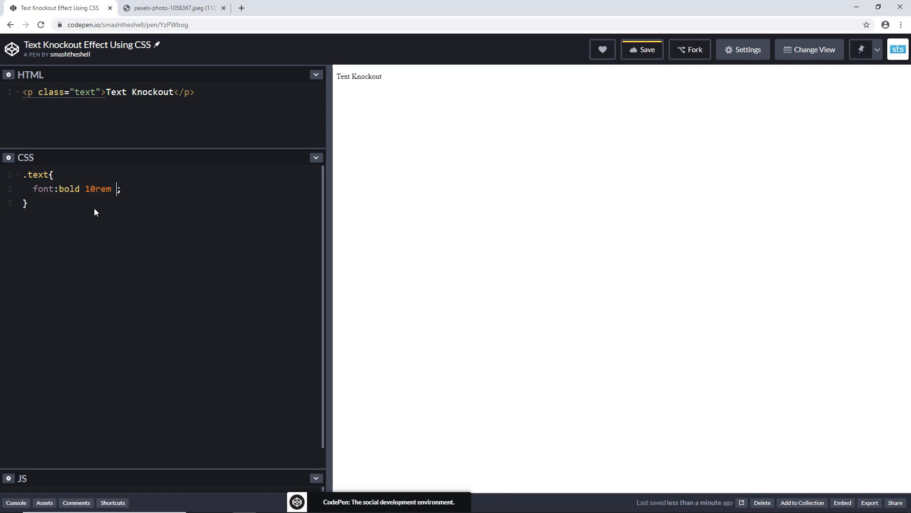
text('H')
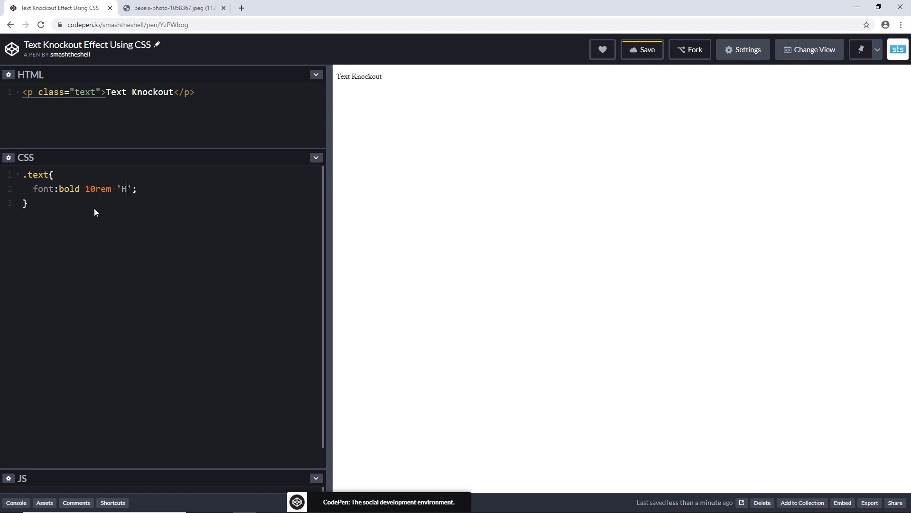
text(evel)
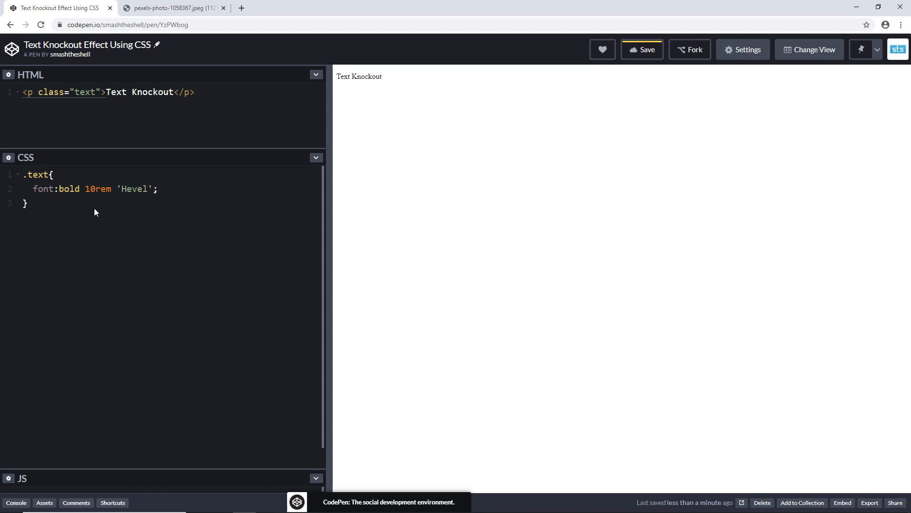
text(Helve)
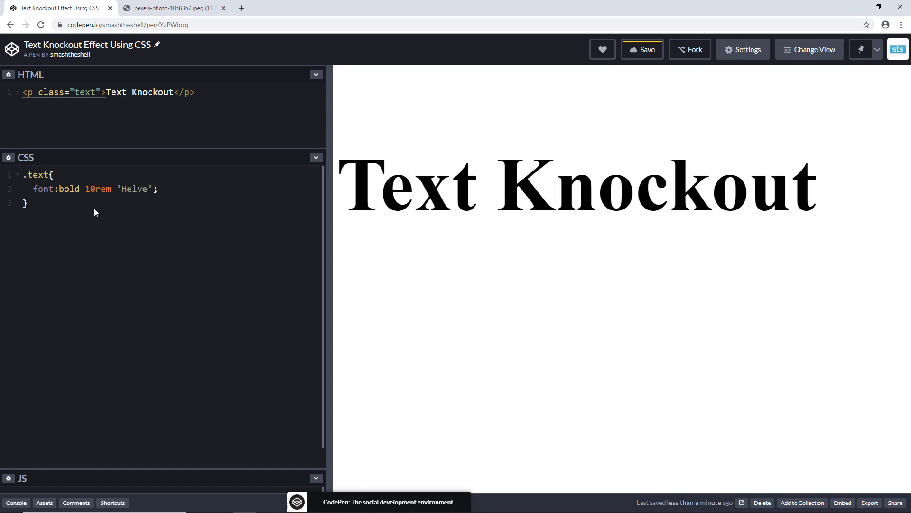
text(tica', Sa)
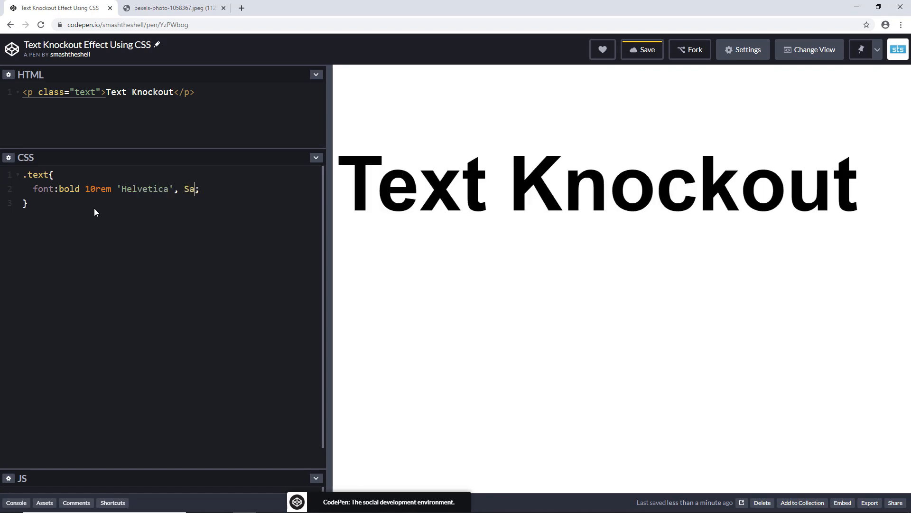
text(ns-s)
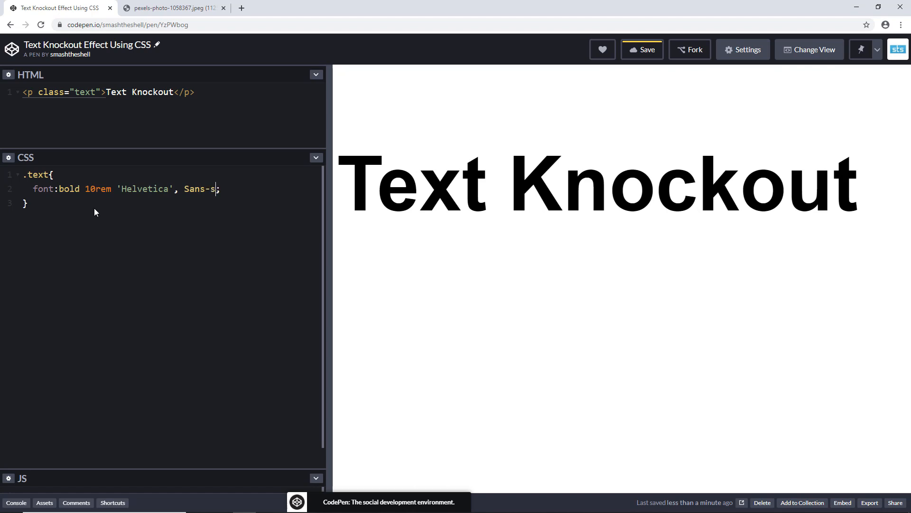
text(erif;)
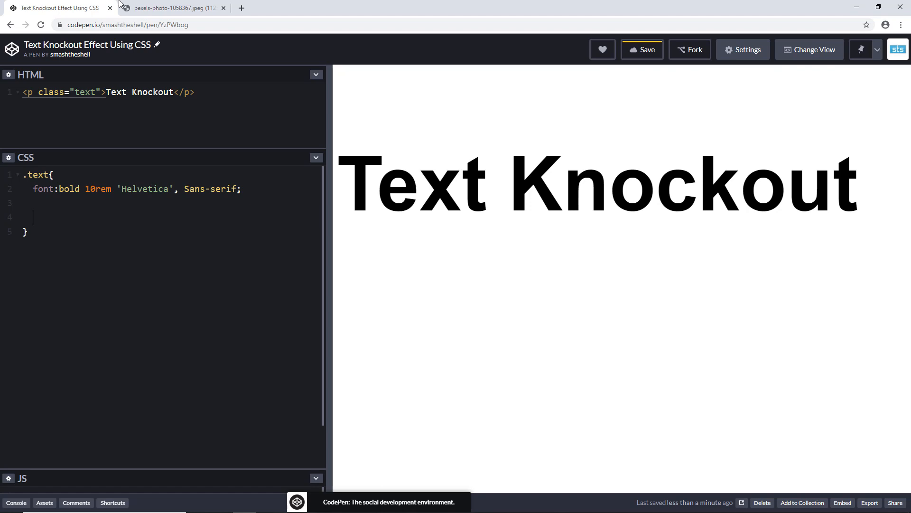
click(171, 8)
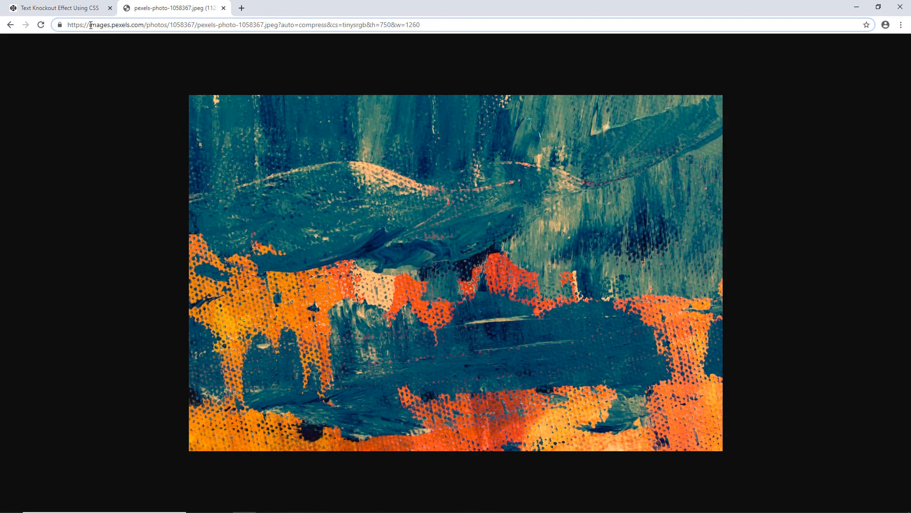
click(233, 24)
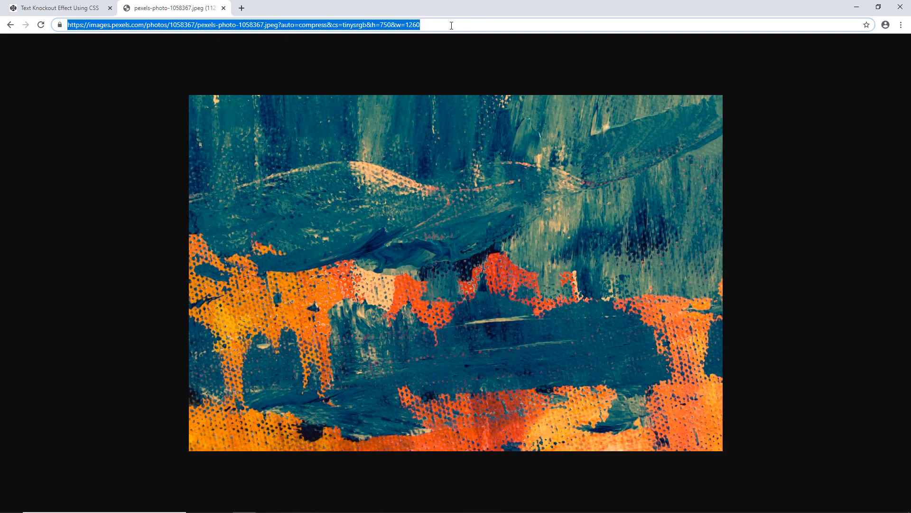
click(55, 8)
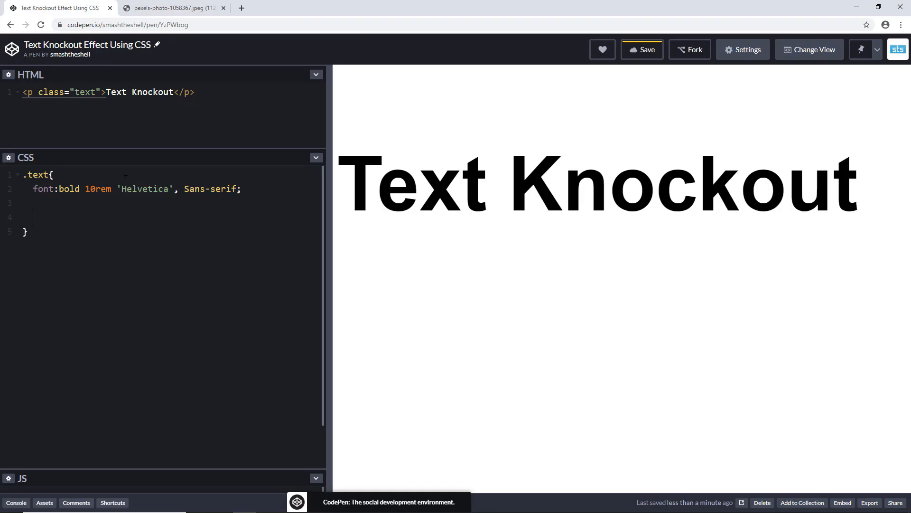
- Add background-image: url() with the Pexels painted-texture photo address to the .text rule
text(background-im)
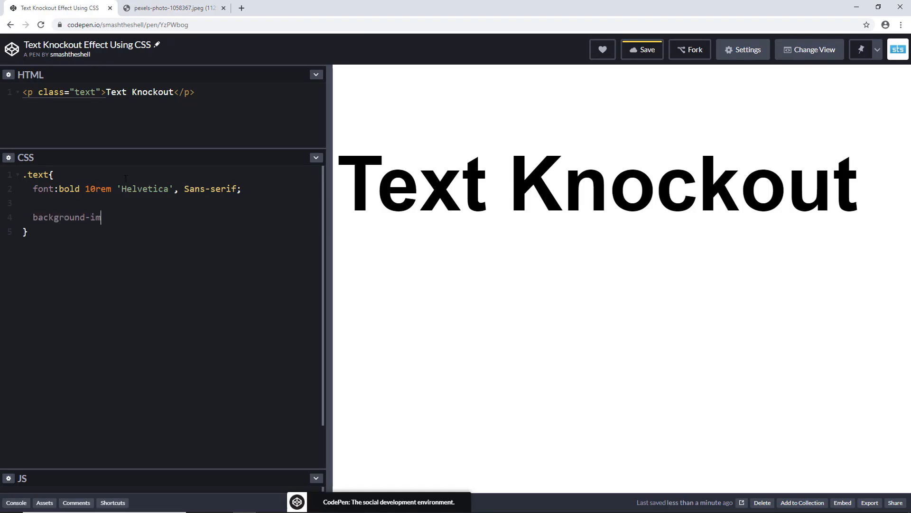
text(age:;)
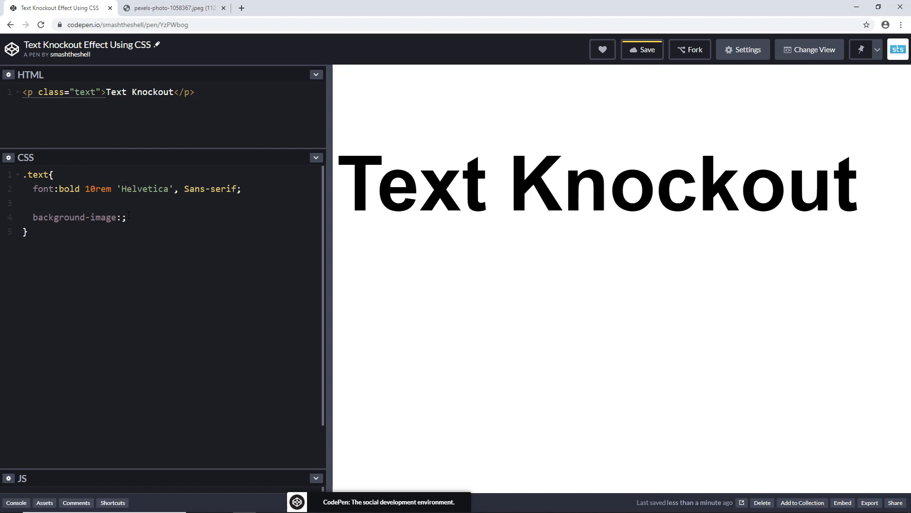
text(url)
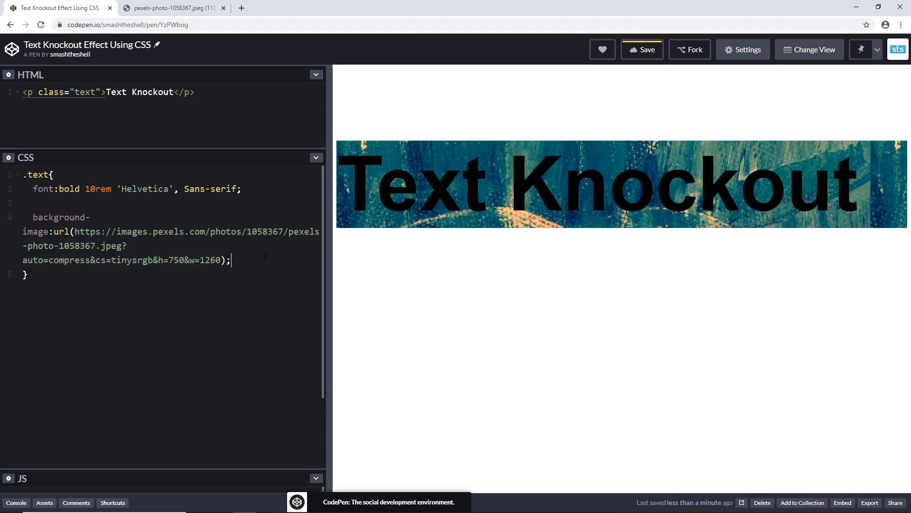
key(enter)
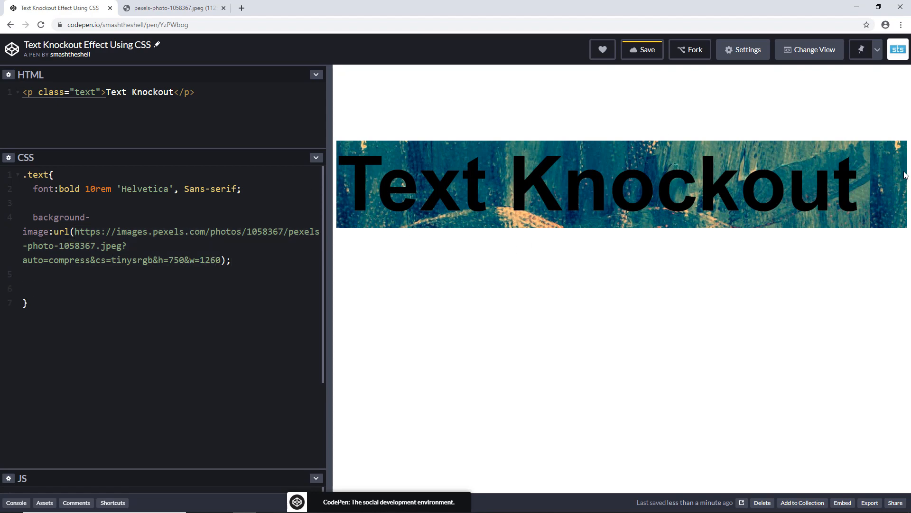
mouse_move(853, 194)
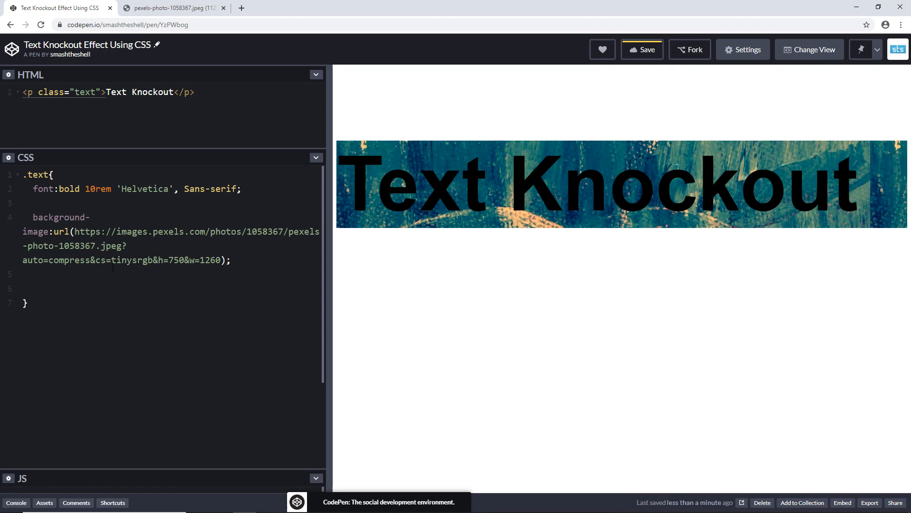
mouse_move(433, 11)
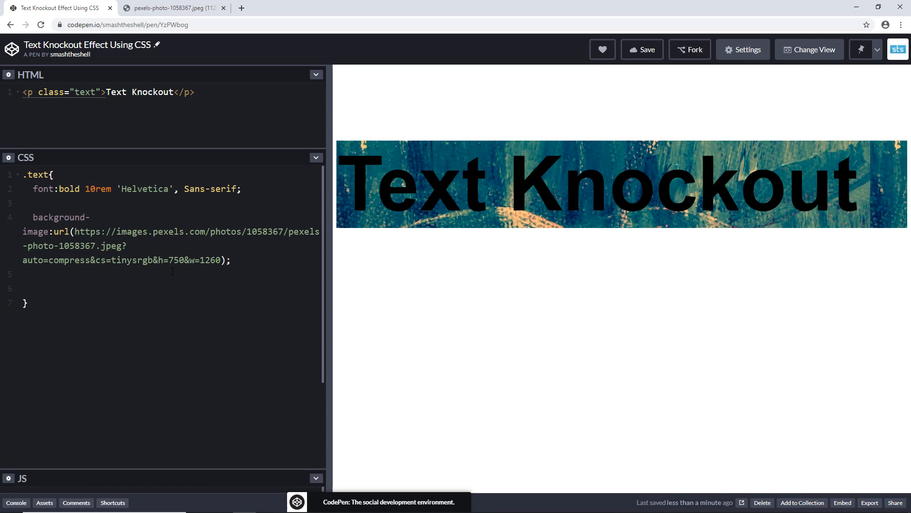
click(33, 288)
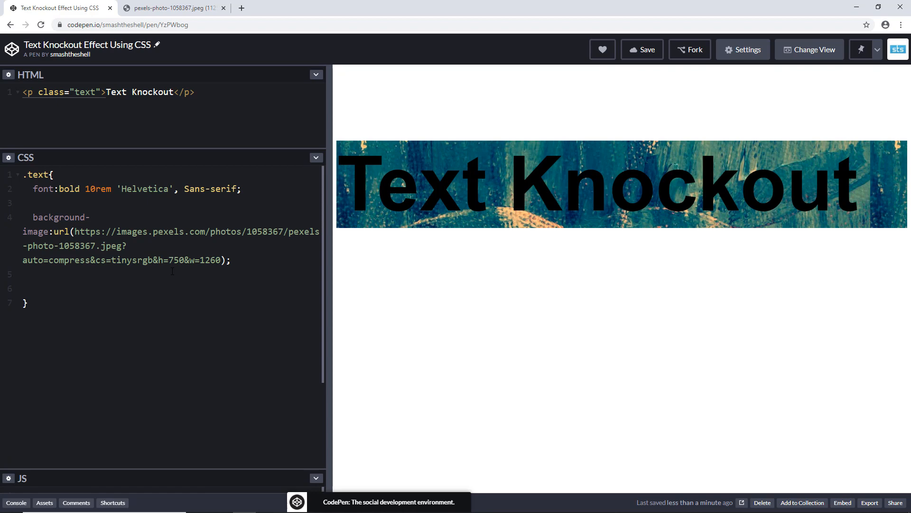
- Add -webkit-background-clip: text; to the .text rule, clipping the photo to the lettering
text(background-cl)
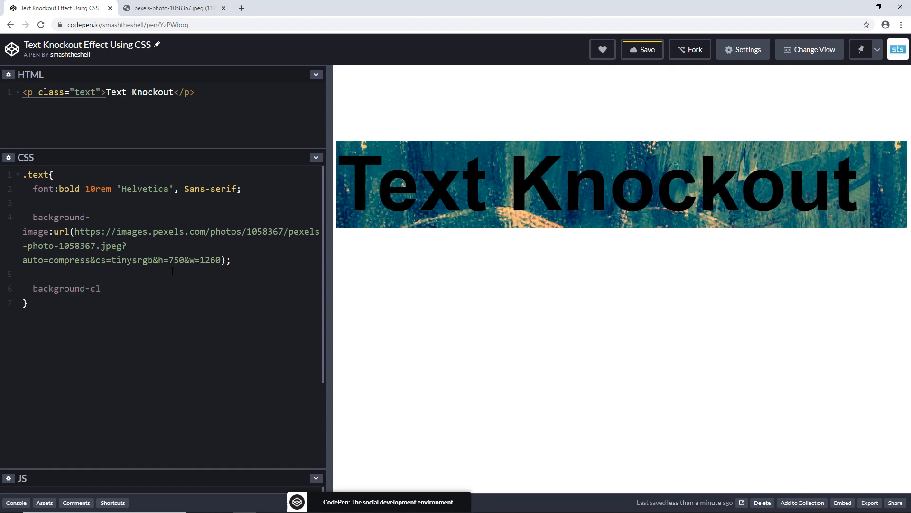
text(ip:;)
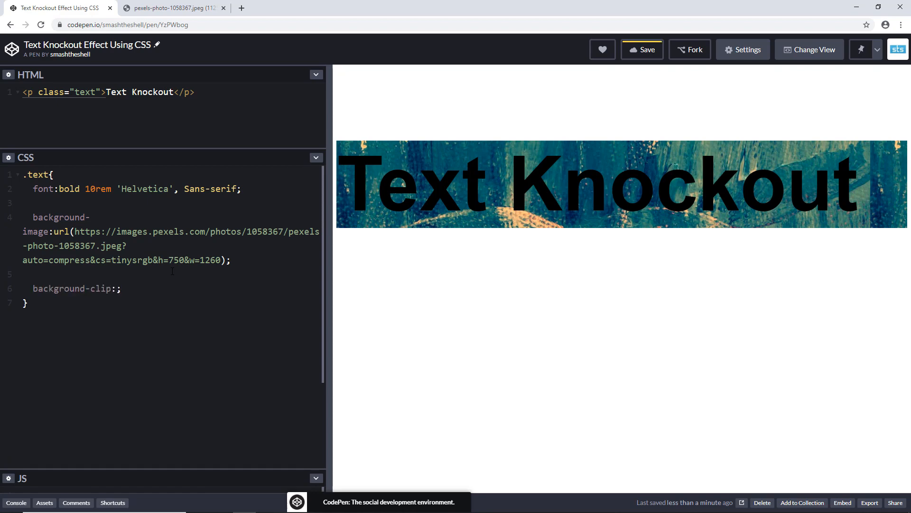
text(text)
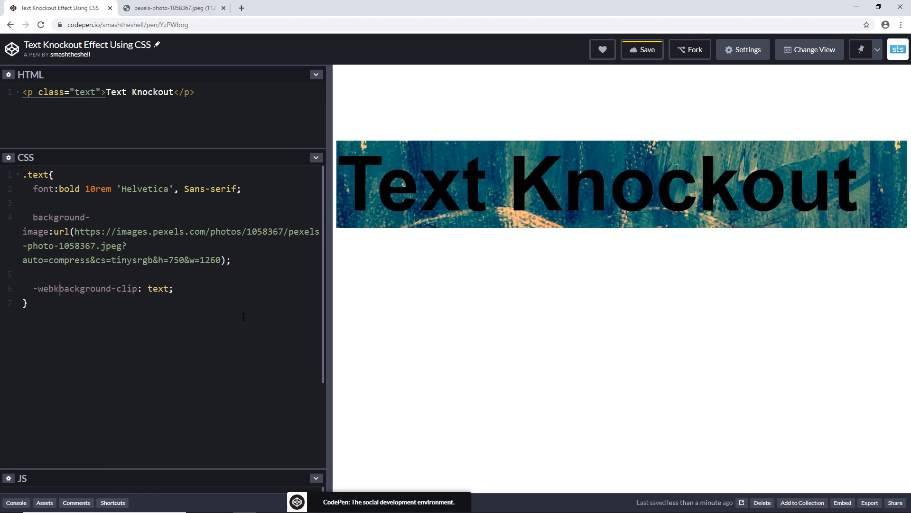
text(it-)
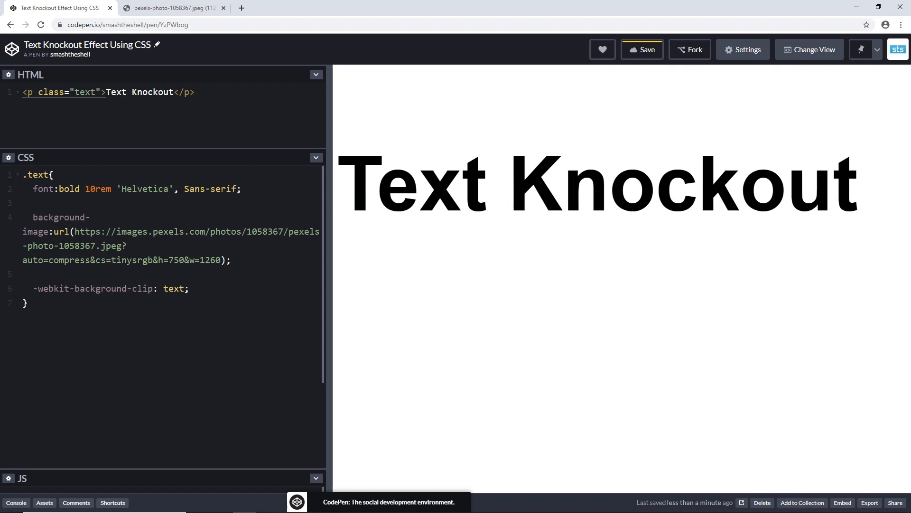
mouse_move(370, 199)
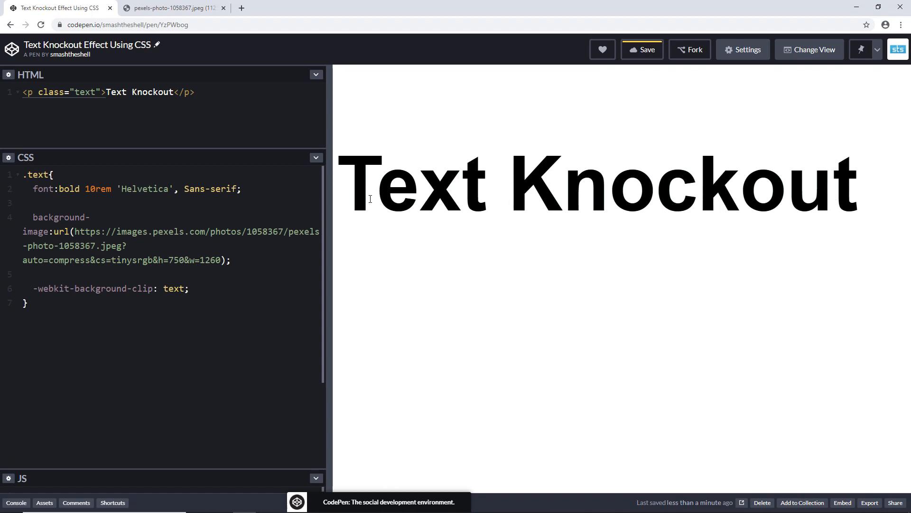
mouse_move(355, 254)
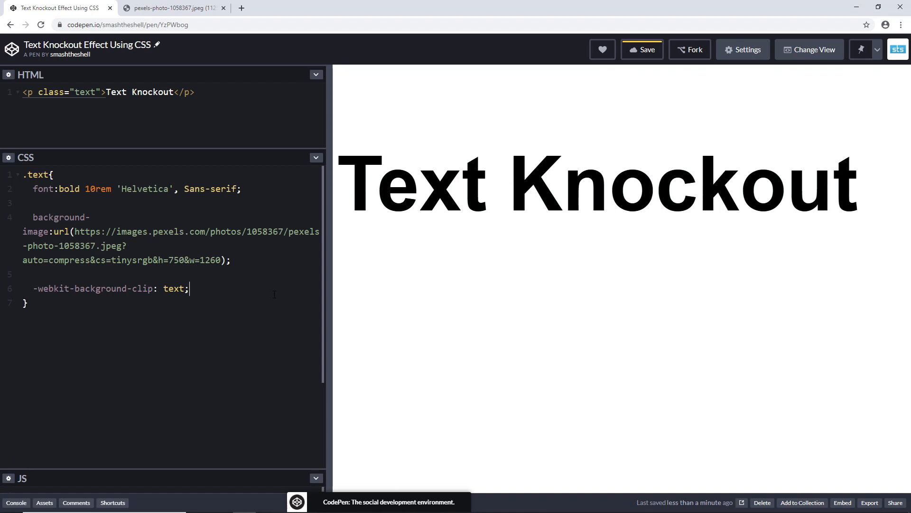
key(enter)
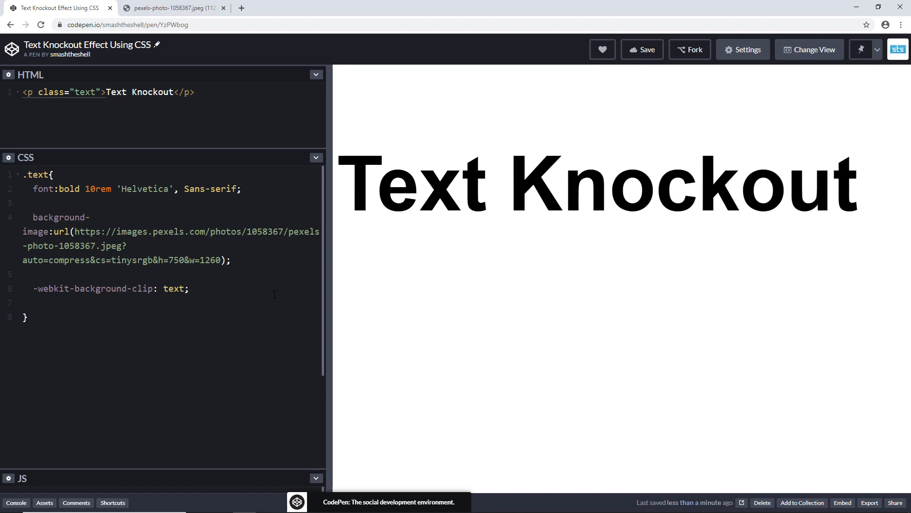
- Add -webkit-text-fill-color: transparent; so the painted texture fills the letters
click(33, 303)
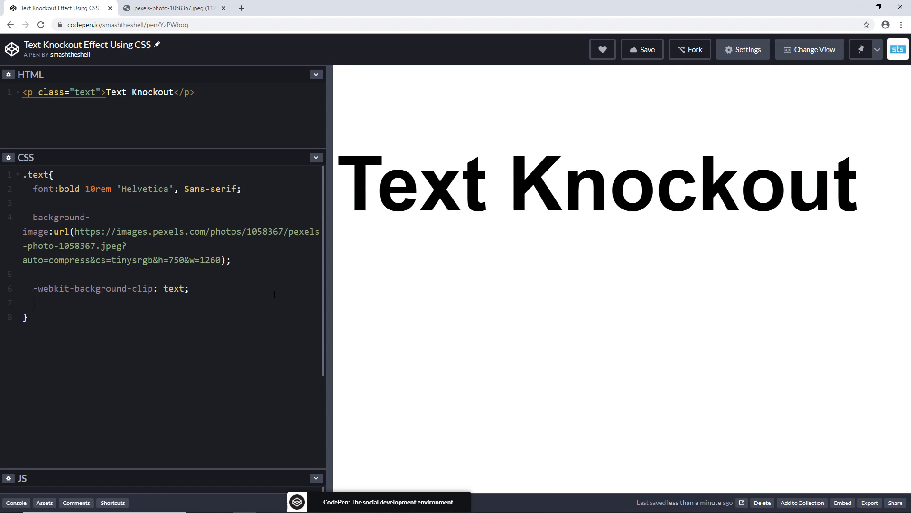
text(-we)
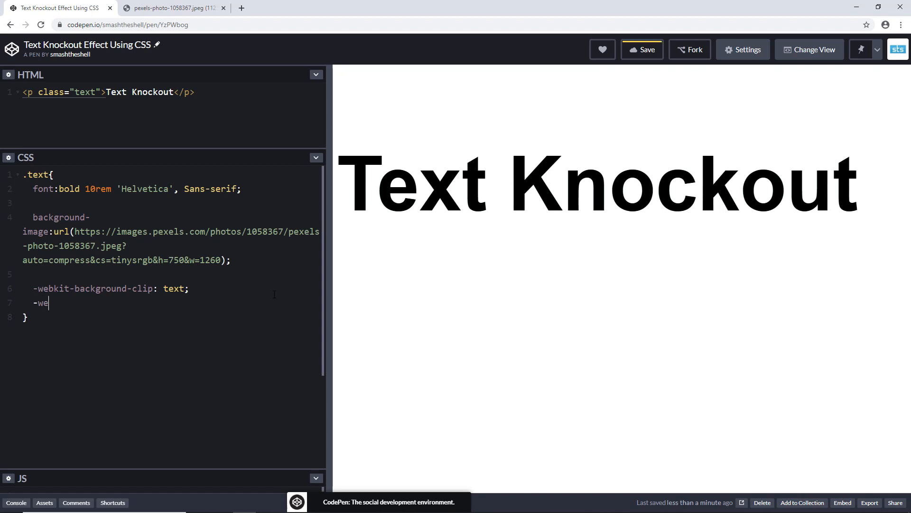
text(bkit-text-fill-color: ;)
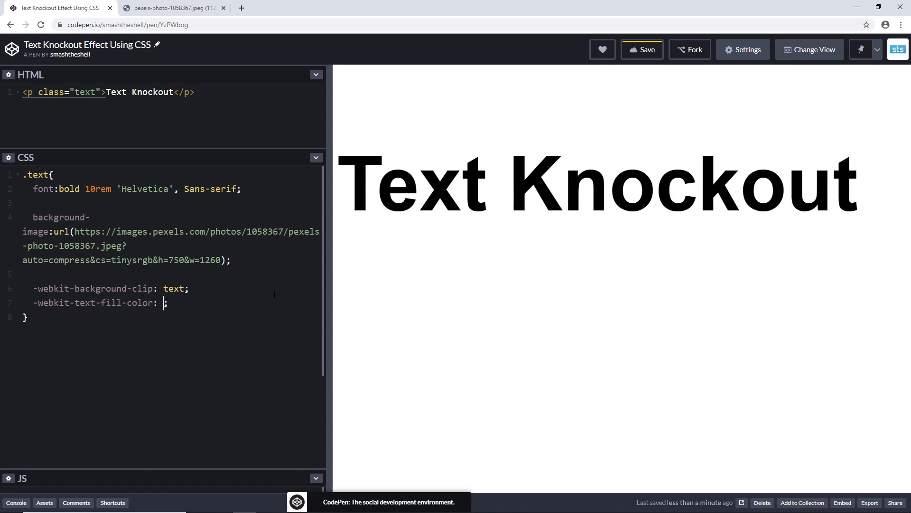
text(transpar)
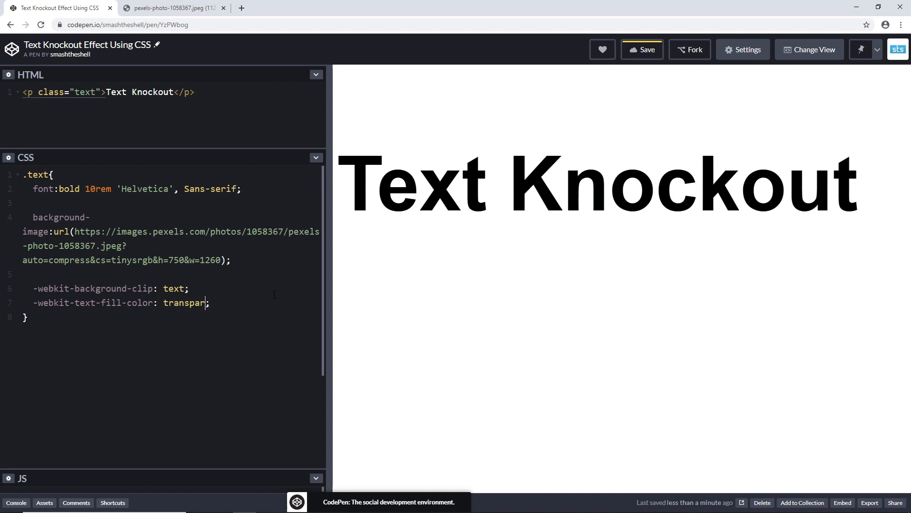
text(ent)
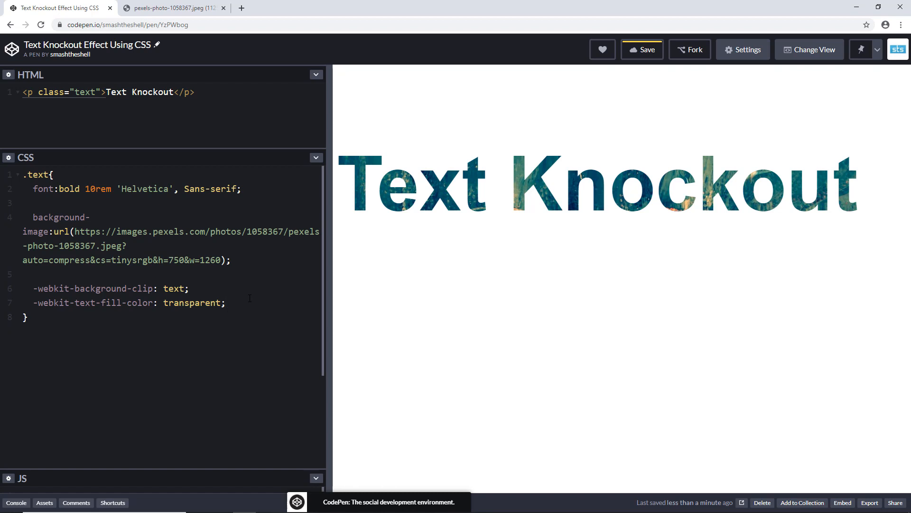
click(226, 302)
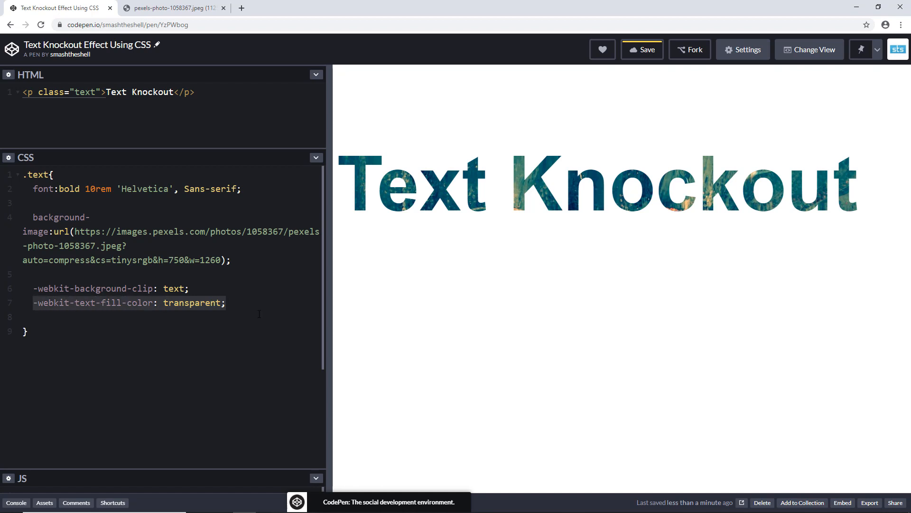
- Comment out the -webkit-text-fill-color line and add color: transparent; beneath it
key(ctrl+/)
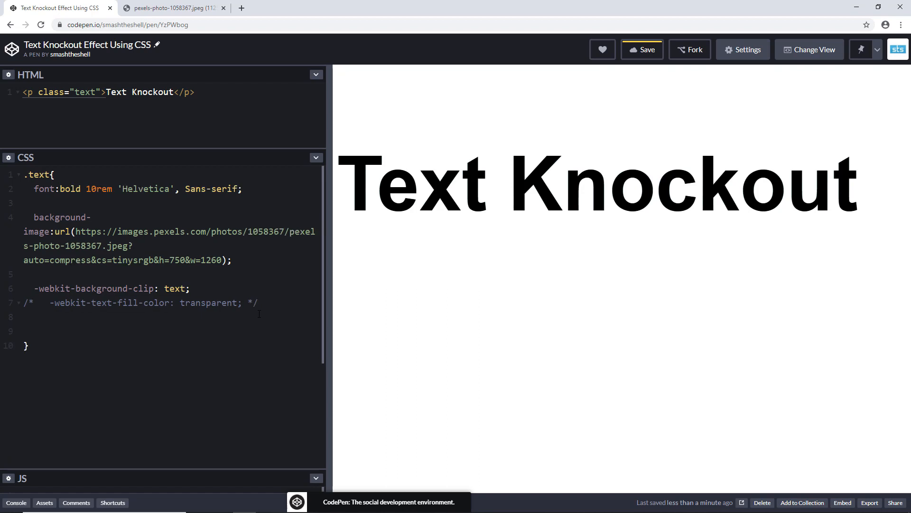
text(color:;)
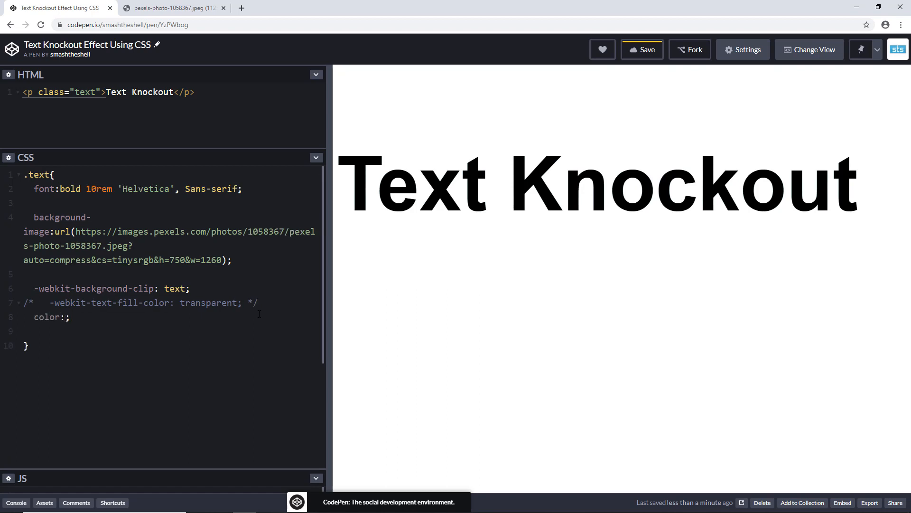
text(t)
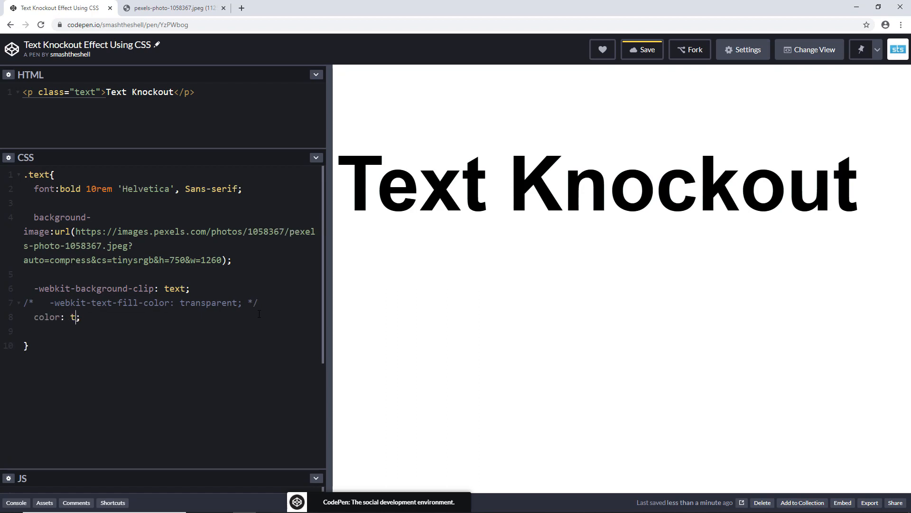
text(ransparen)
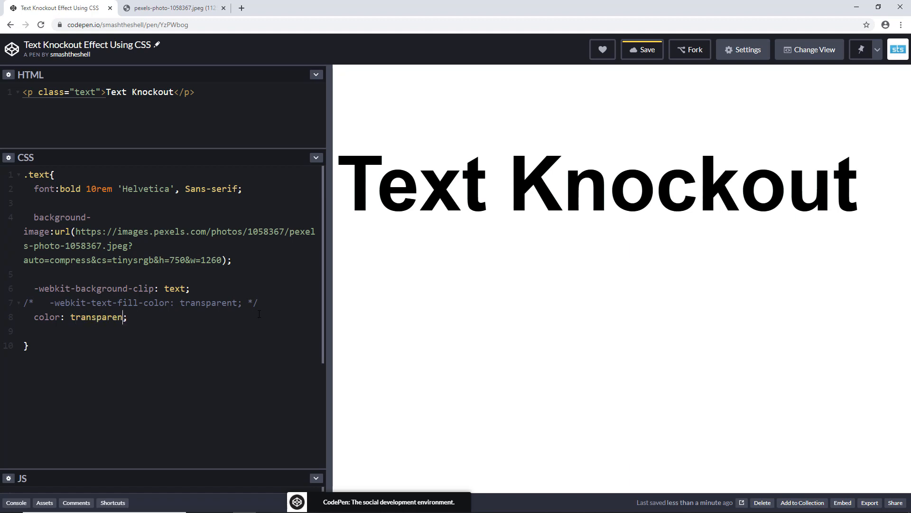
text(t;)
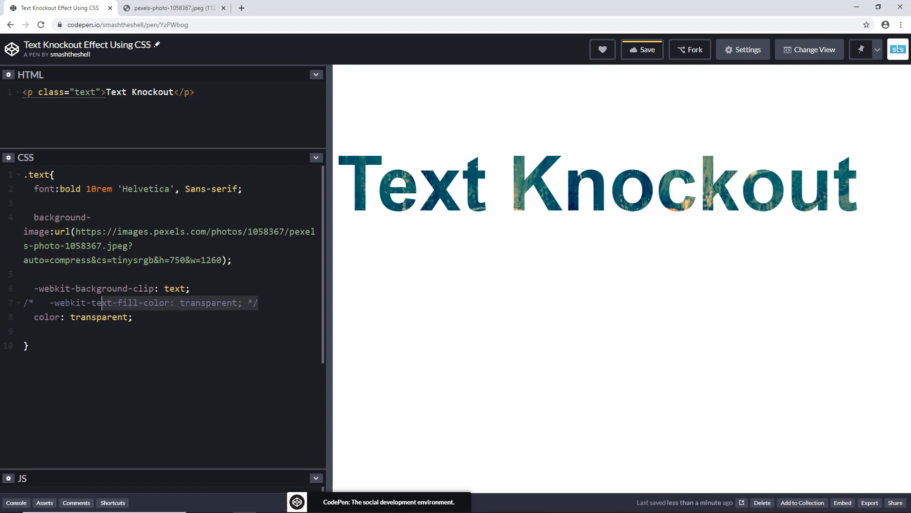
click(133, 316)
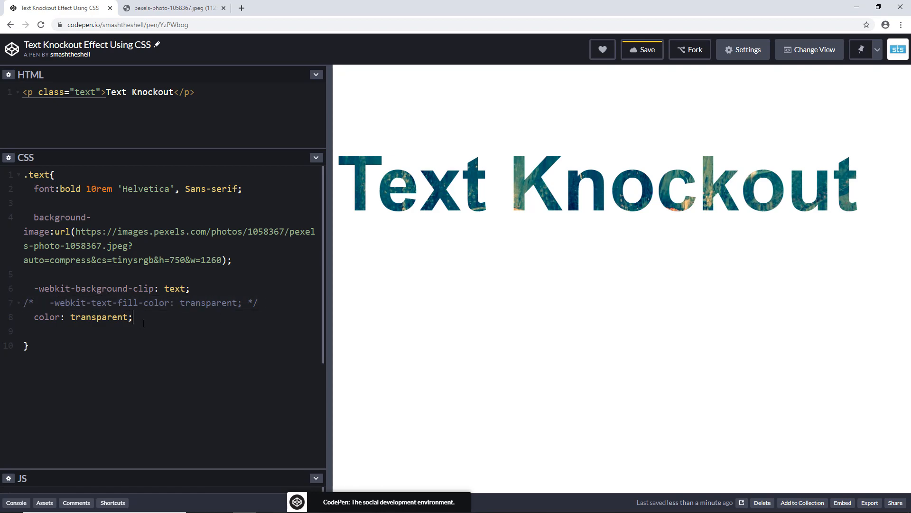
key(enter)
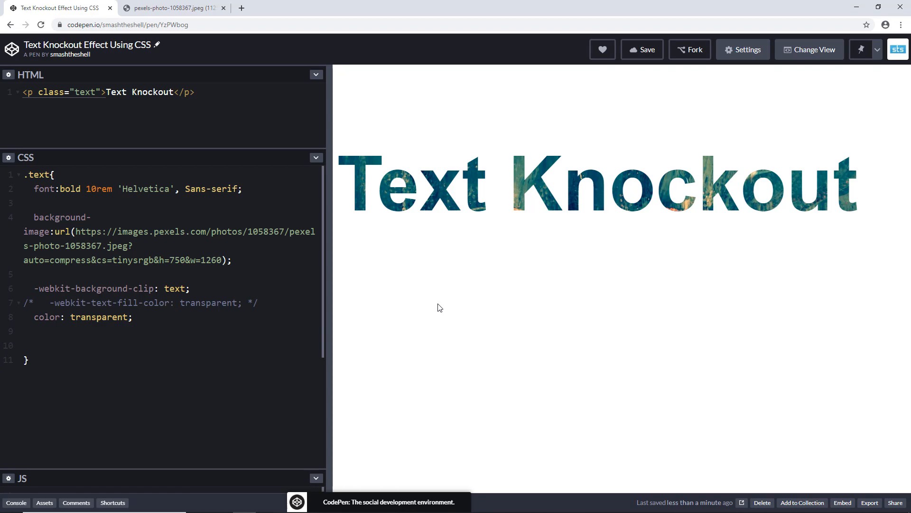
click(34, 330)
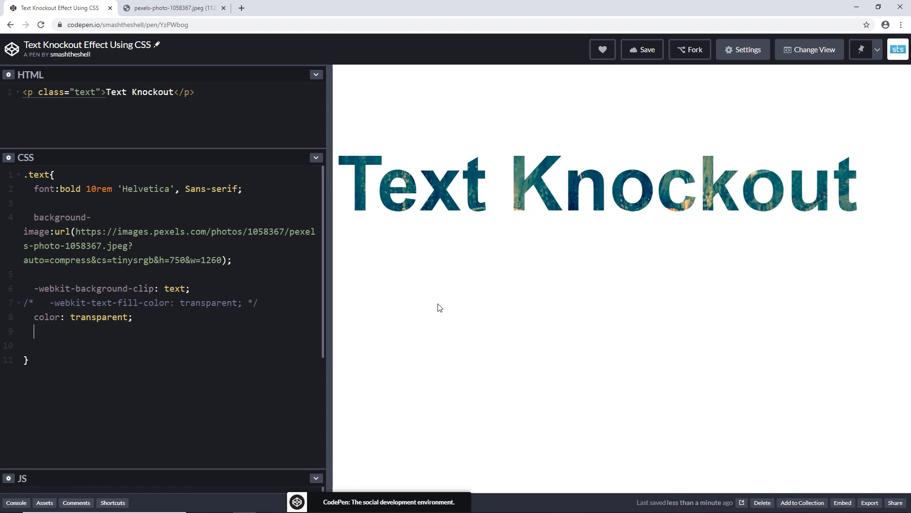